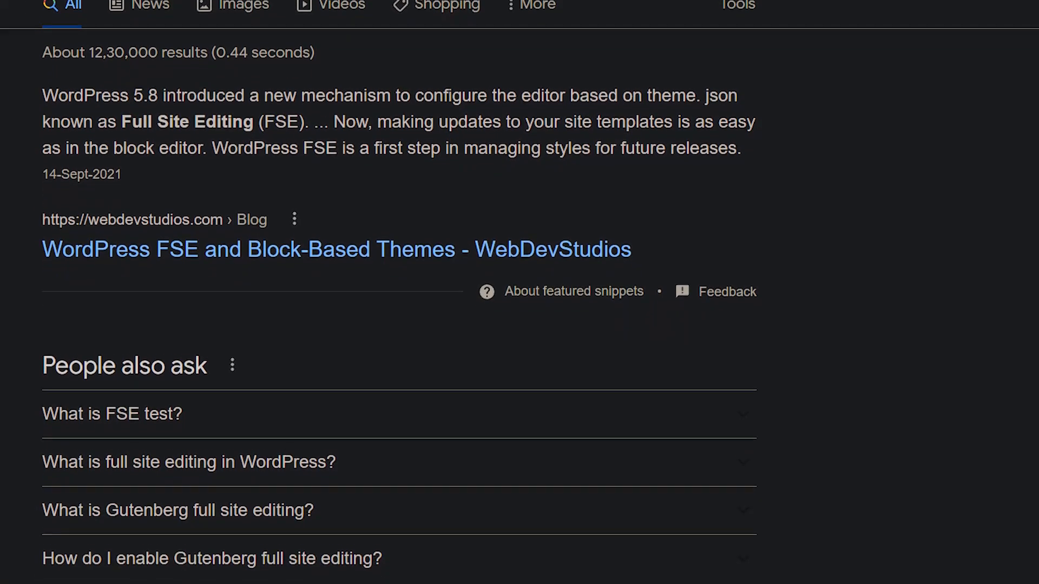
Scroll to the two-column section and retype its heading as 'You can build the perfect website with Astra.'
{"action": "scroll", "scroll_direction": "down", "scroll_amount": 3}
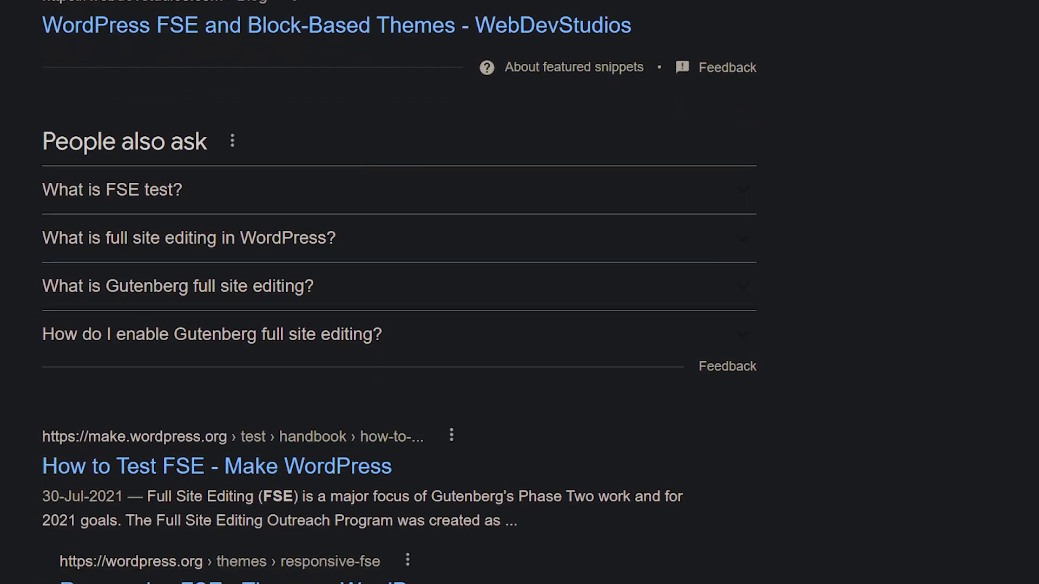
{"action": "scroll", "scroll_direction": "down", "scroll_amount": 3}
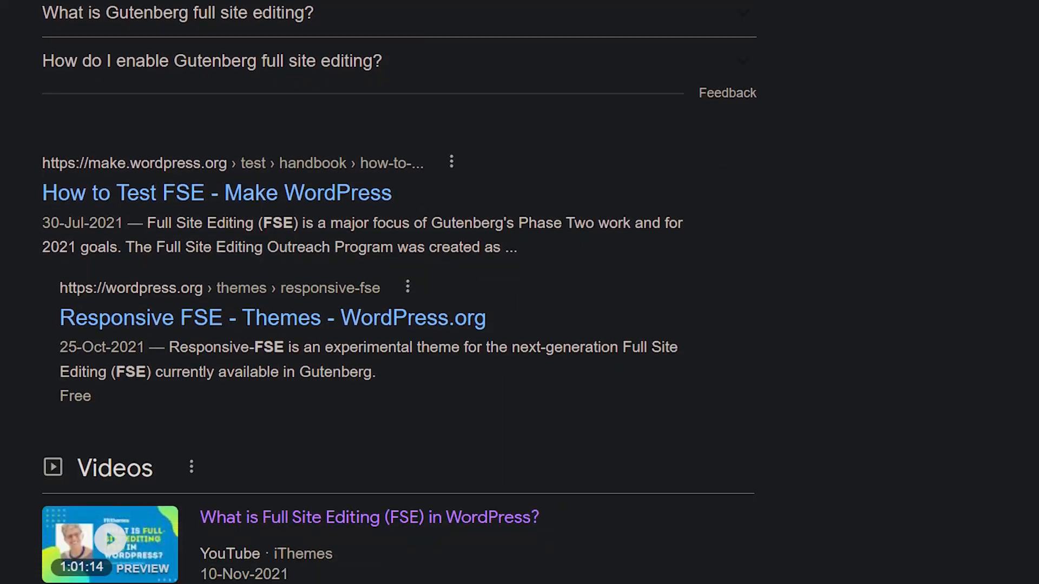
{"action": "scroll", "scroll_direction": "down", "scroll_amount": 3}
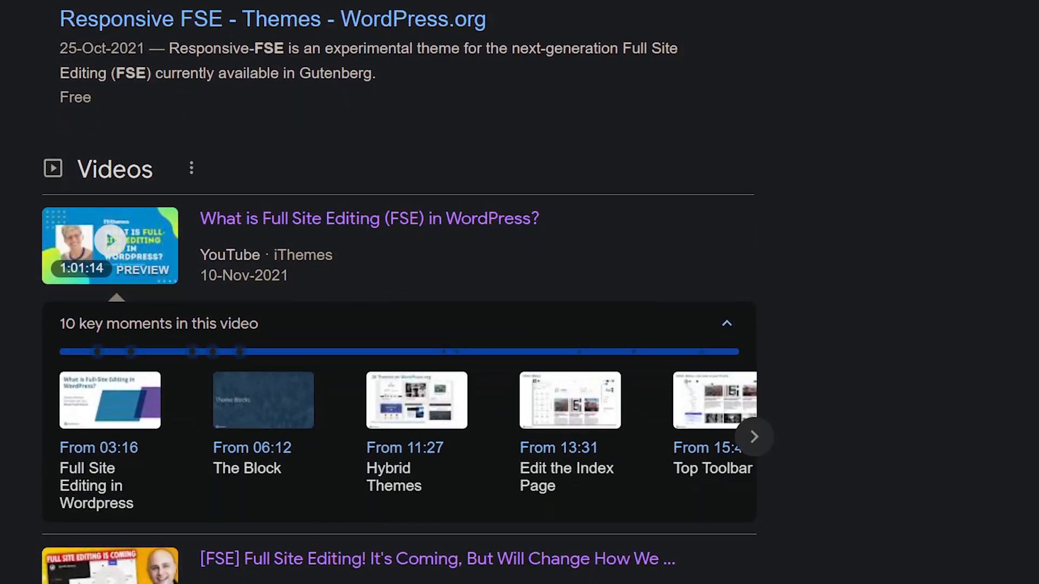
{"action": "scroll", "scroll_direction": "down", "scroll_amount": 3}
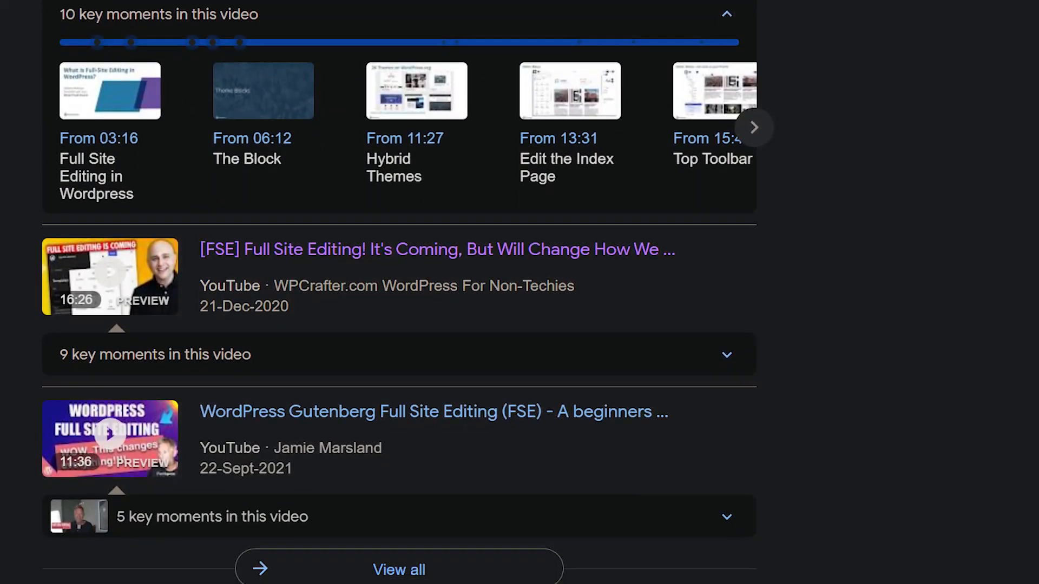
{"action": "scroll", "scroll_direction": "down", "scroll_amount": 3}
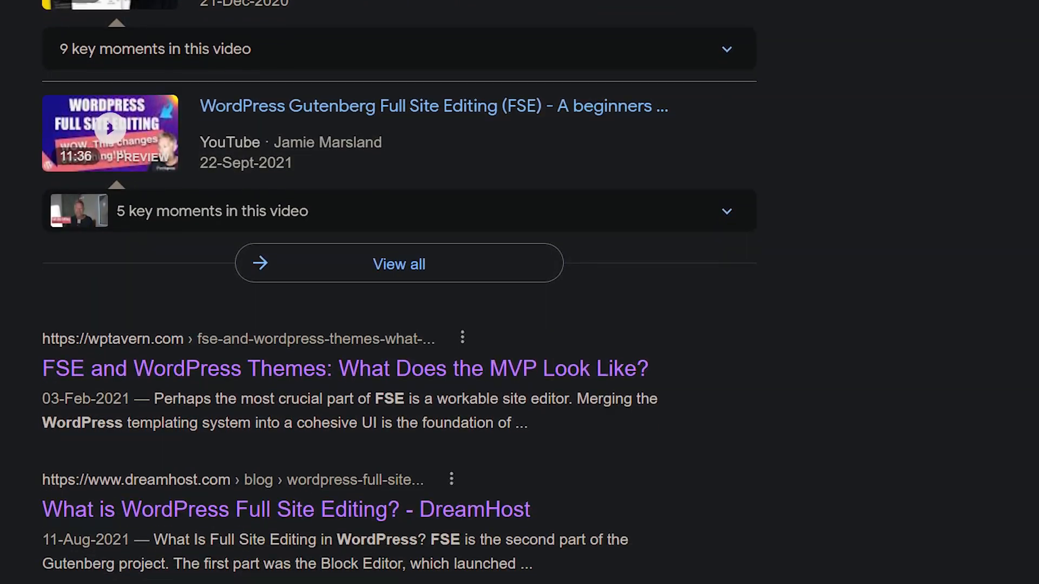
{"action": "scroll", "scroll_direction": "down", "scroll_amount": 3}
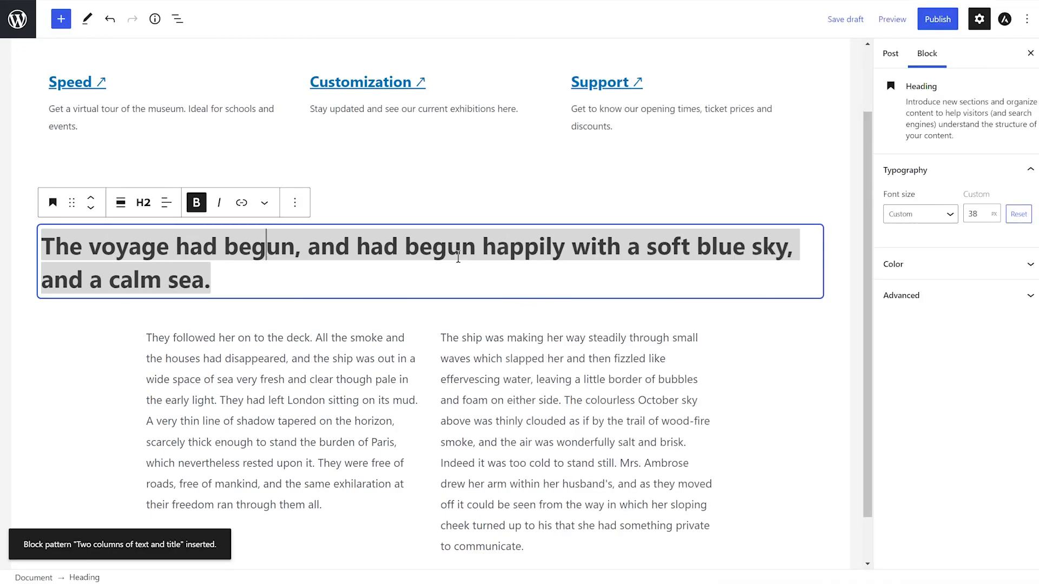
{"action": "type", "text": "You cau"}
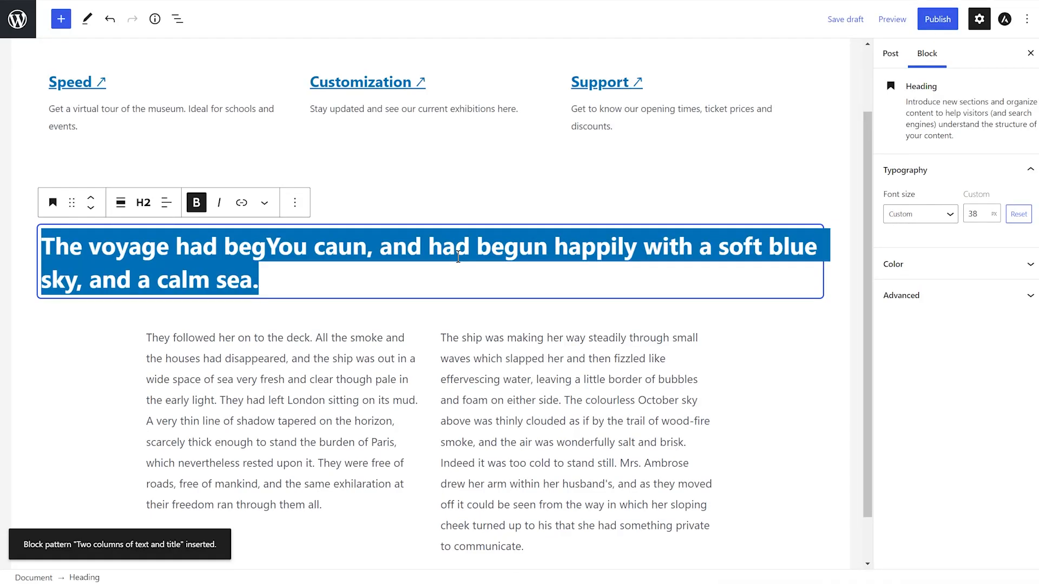
{"action": "type", "text": "You can build"}
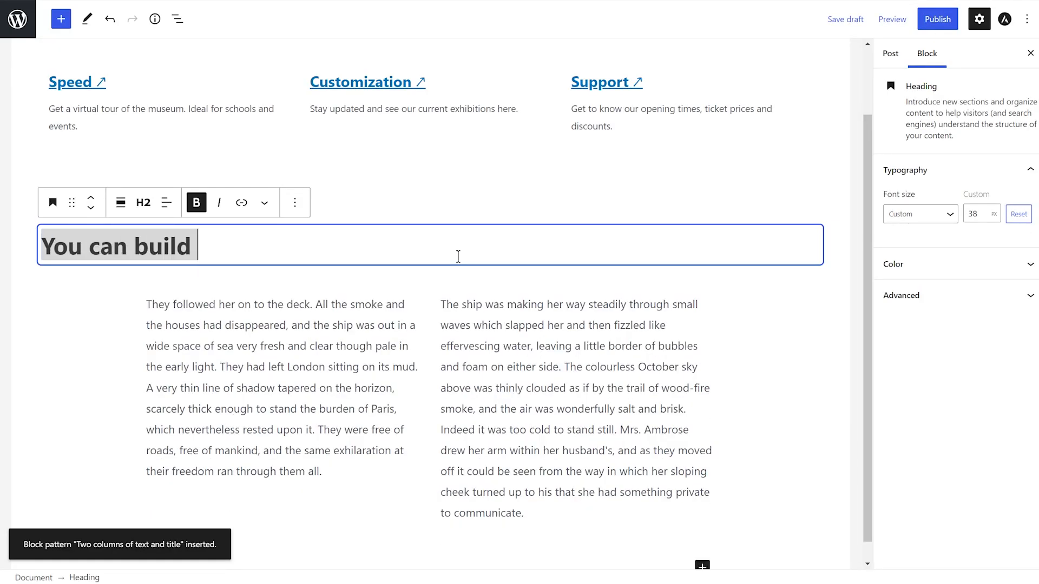
{"action": "type", "text": "the perfect website with Astra."}
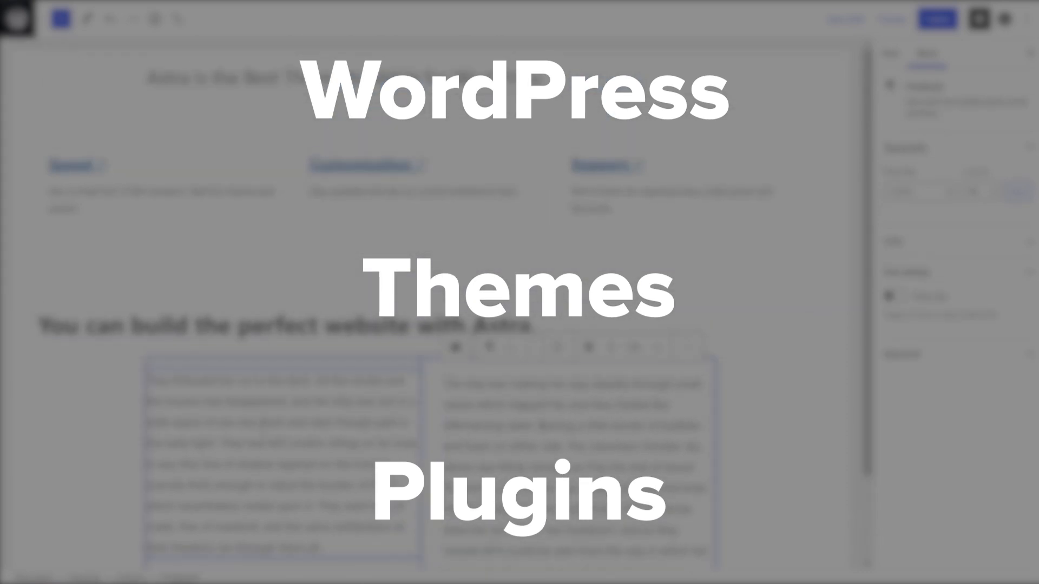
{"action": "scroll", "scroll_direction": "down", "scroll_amount": 3}
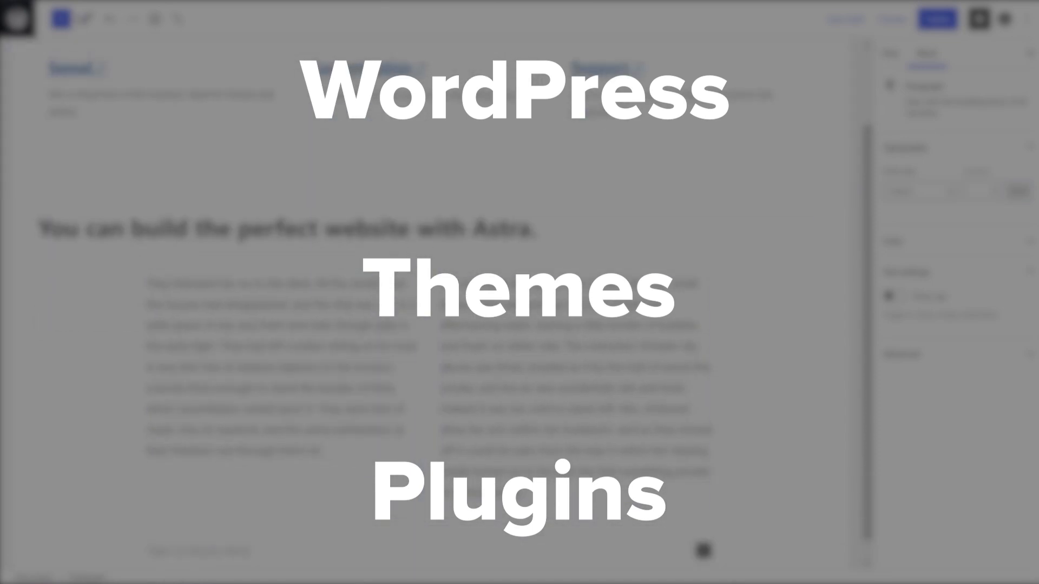
{"action": "left_click", "coordinate": [60, 19]}
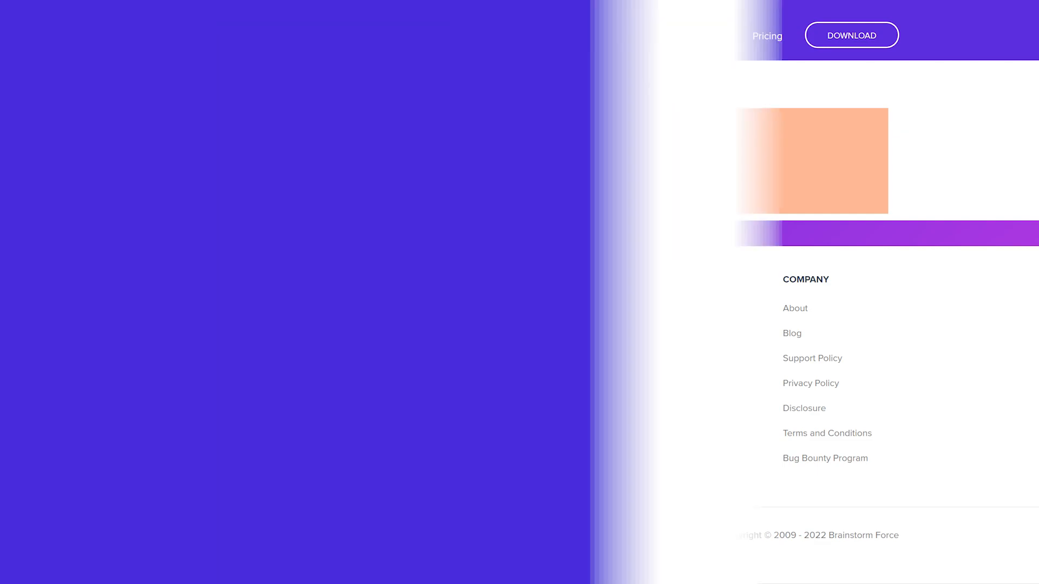
{"action": "scroll", "scroll_direction": "up", "scroll_amount": 3}
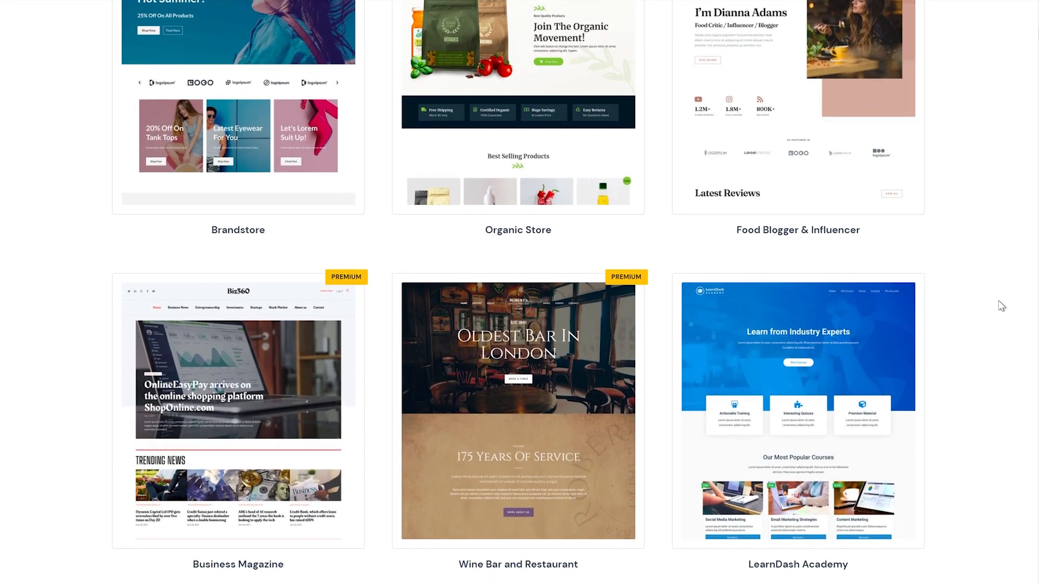
{"action": "scroll", "scroll_direction": "down", "scroll_amount": 3}
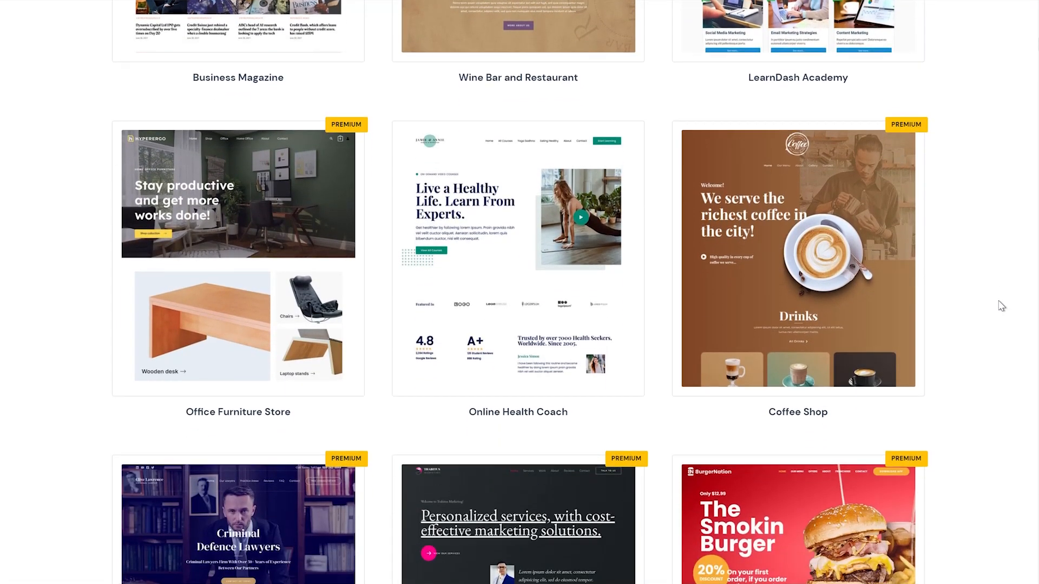
{"action": "scroll", "scroll_direction": "down", "scroll_amount": 3}
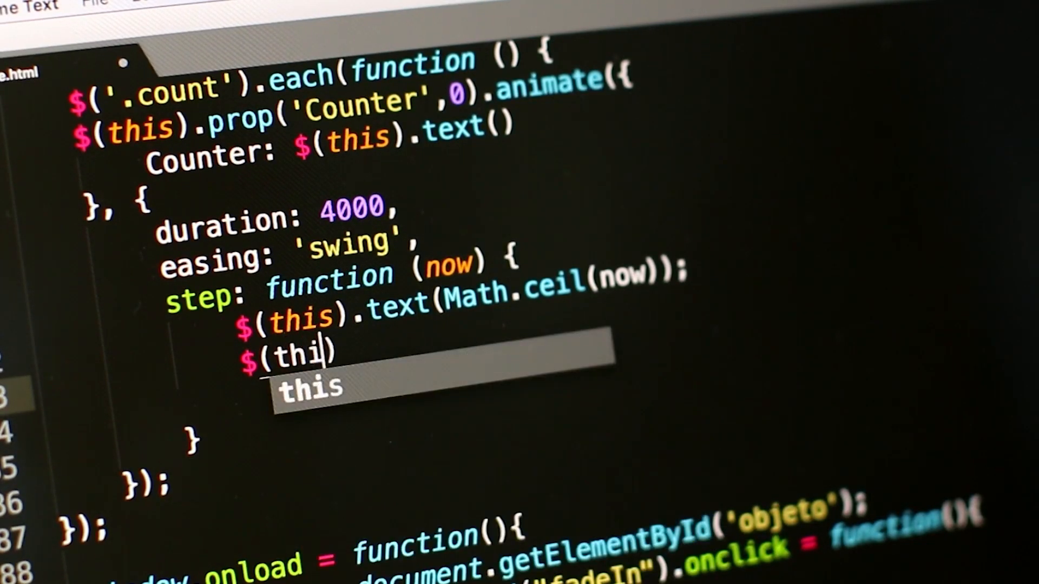
Add a $(this).html() line inside the counter-animation step function
{"action": "type", "text": "s).html();"}
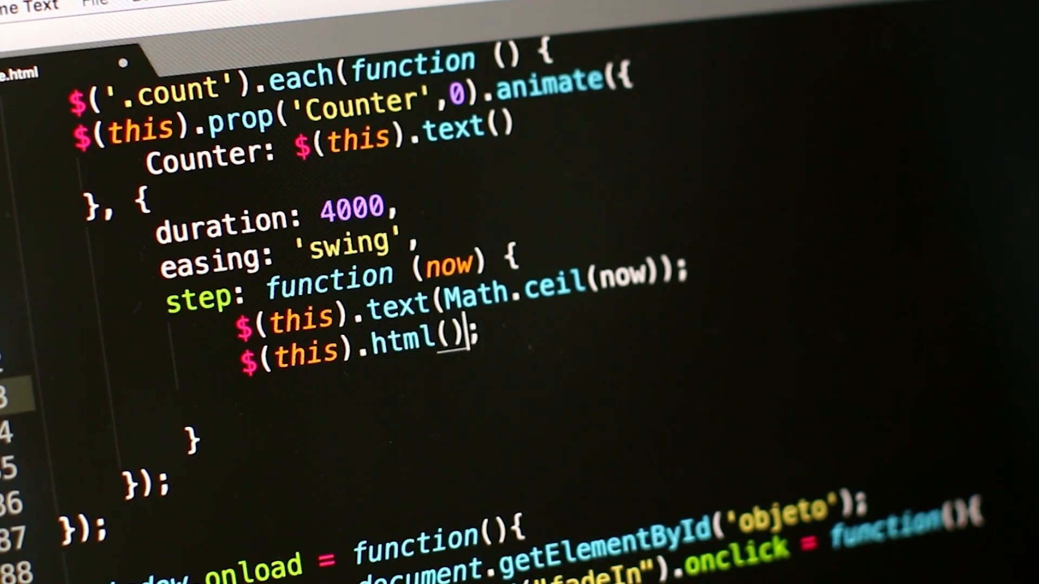
{"action": "type", "text": "text"}
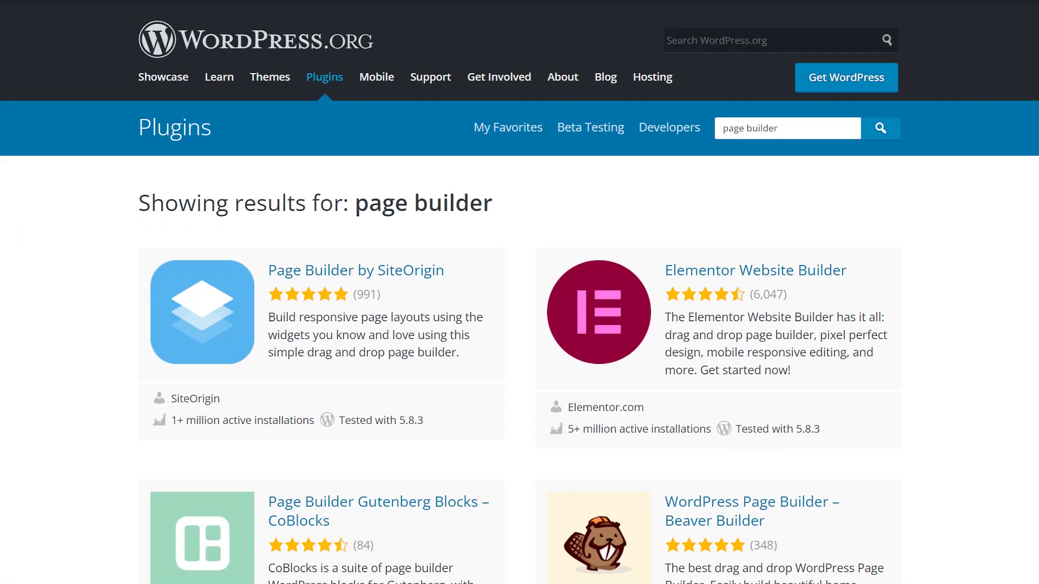
{"action": "scroll", "scroll_direction": "down", "scroll_amount": 3}
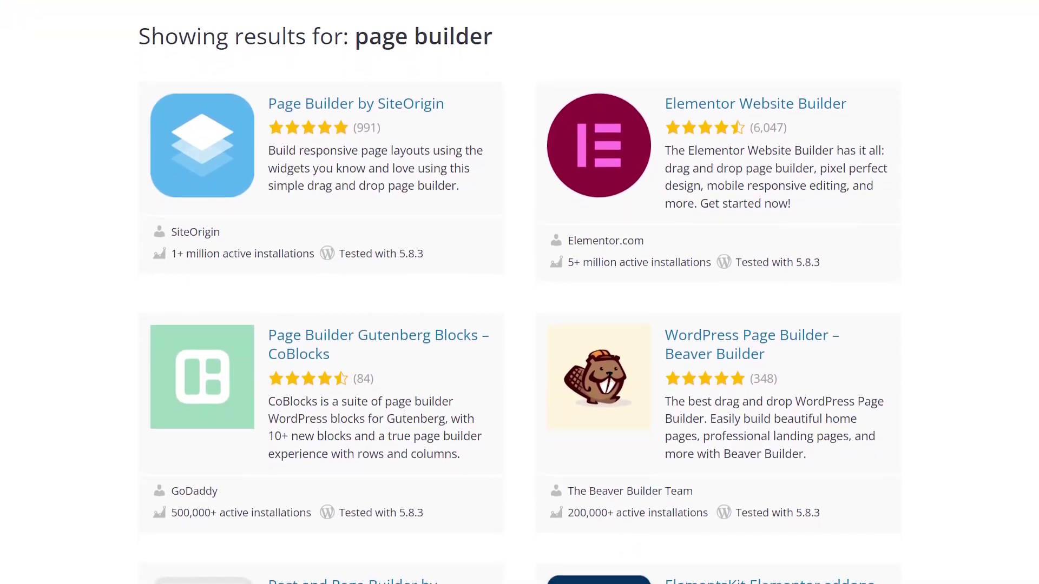
{"action": "scroll", "scroll_direction": "down", "scroll_amount": 3}
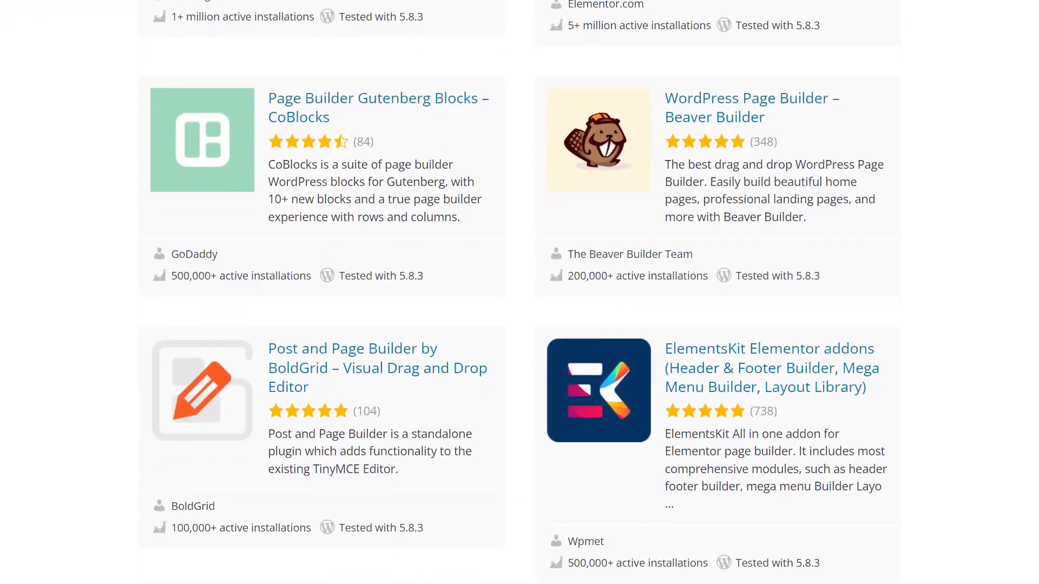
{"action": "scroll", "scroll_direction": "down", "scroll_amount": 3}
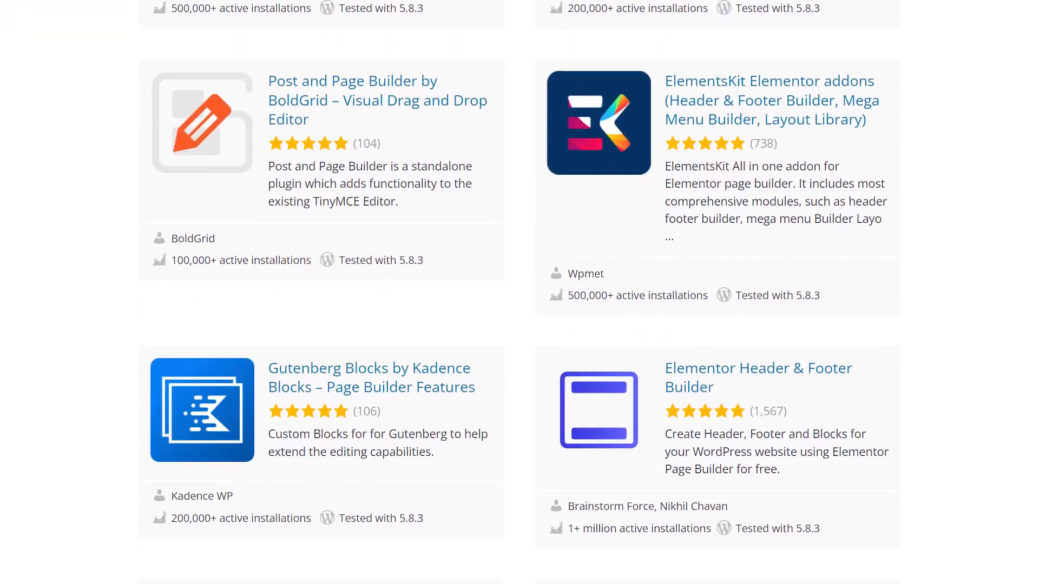
{"action": "scroll", "scroll_direction": "down", "scroll_amount": 3}
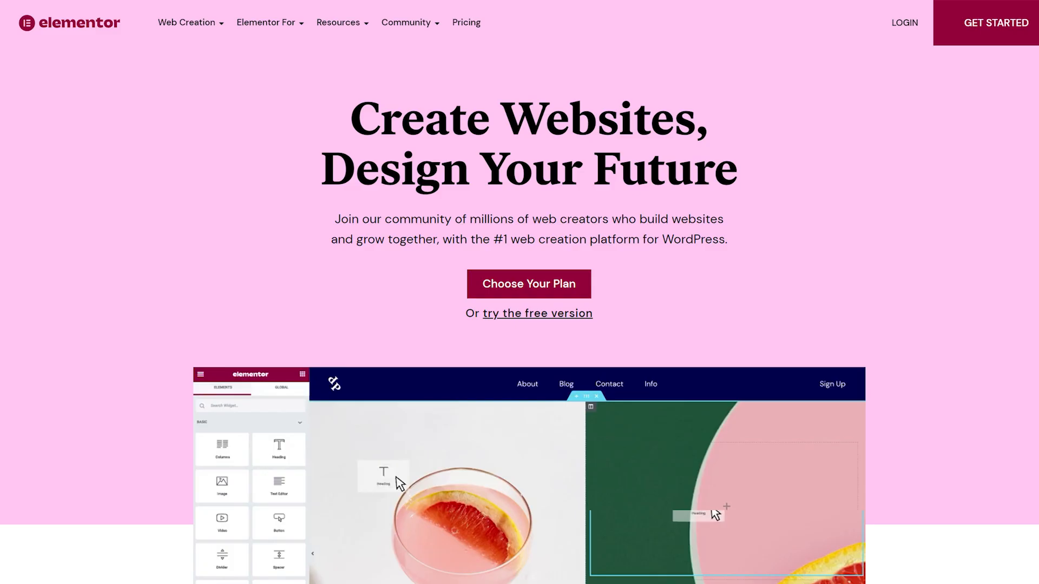
{"action": "scroll", "scroll_direction": "down", "scroll_amount": 3}
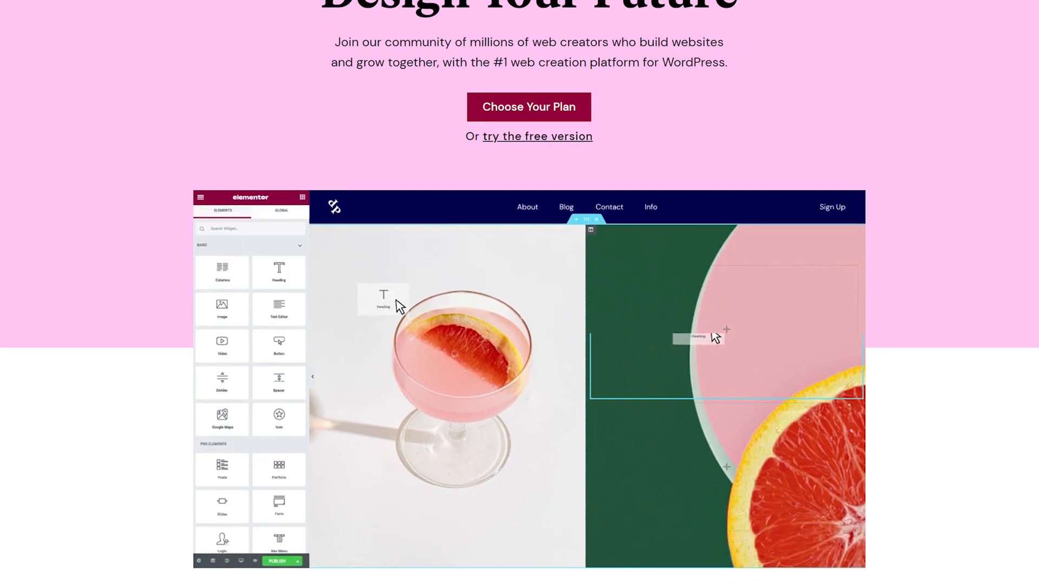
{"action": "scroll", "scroll_direction": "down", "scroll_amount": 3}
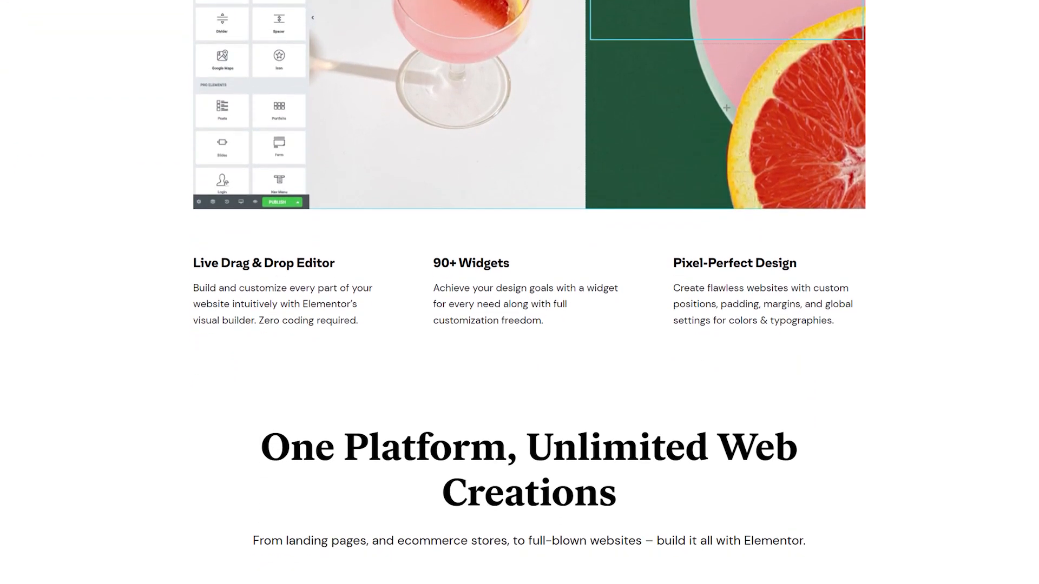
{"action": "scroll", "scroll_direction": "down", "scroll_amount": 3}
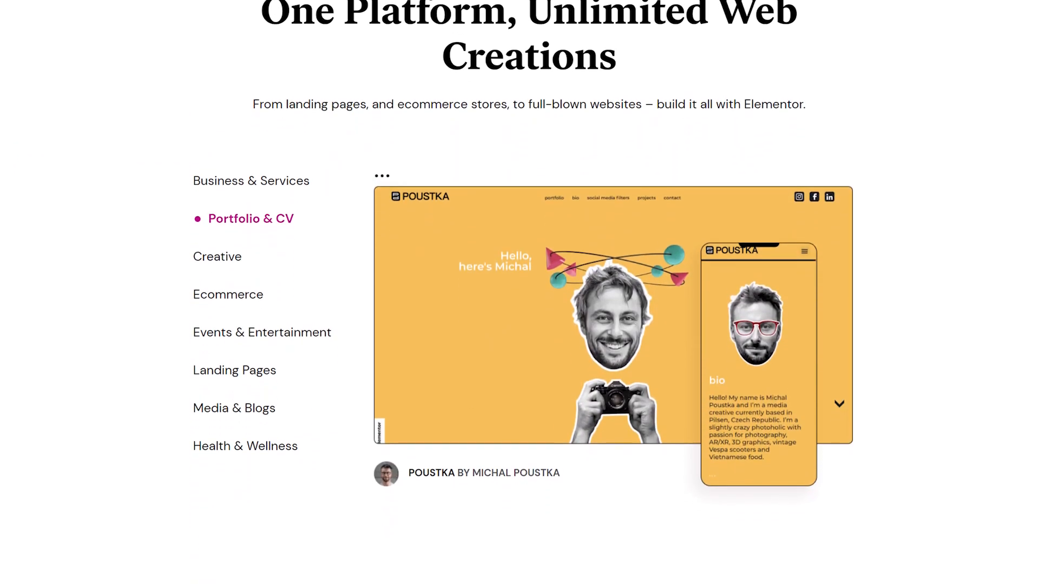
{"action": "scroll", "scroll_direction": "down", "scroll_amount": 3}
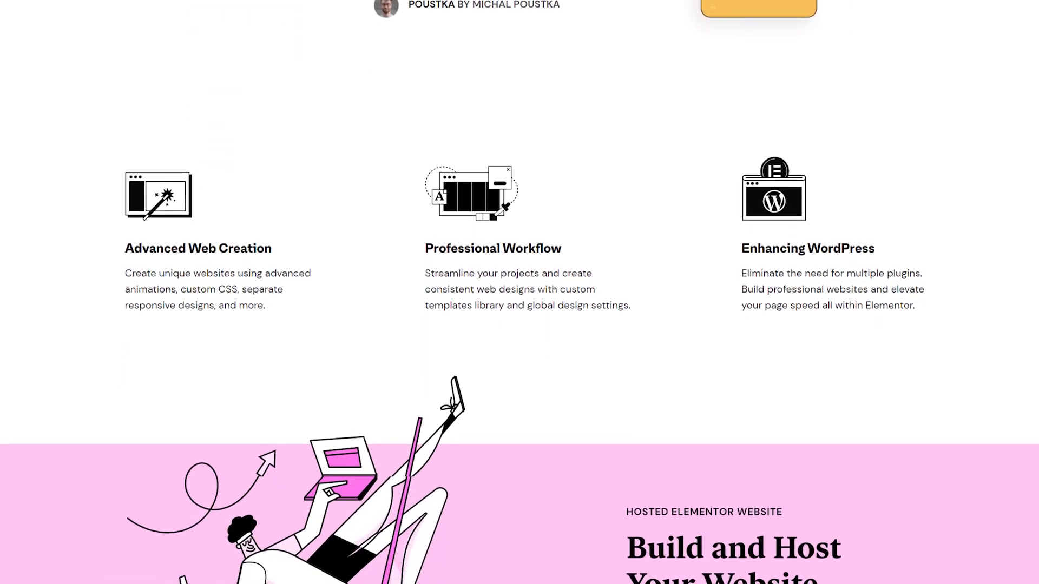
{"action": "scroll", "scroll_direction": "down", "scroll_amount": 3}
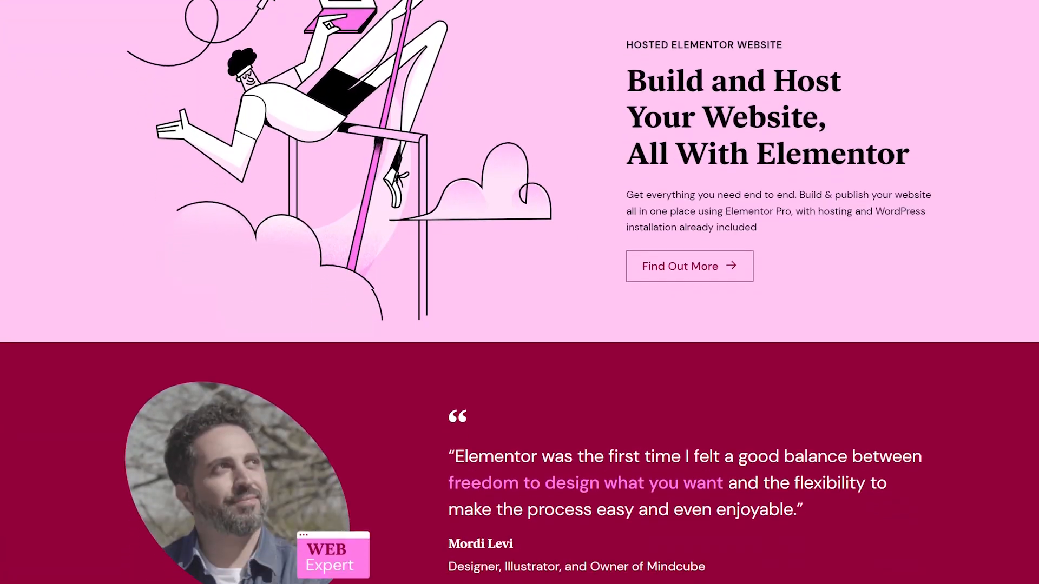
{"action": "scroll", "scroll_direction": "down", "scroll_amount": 3}
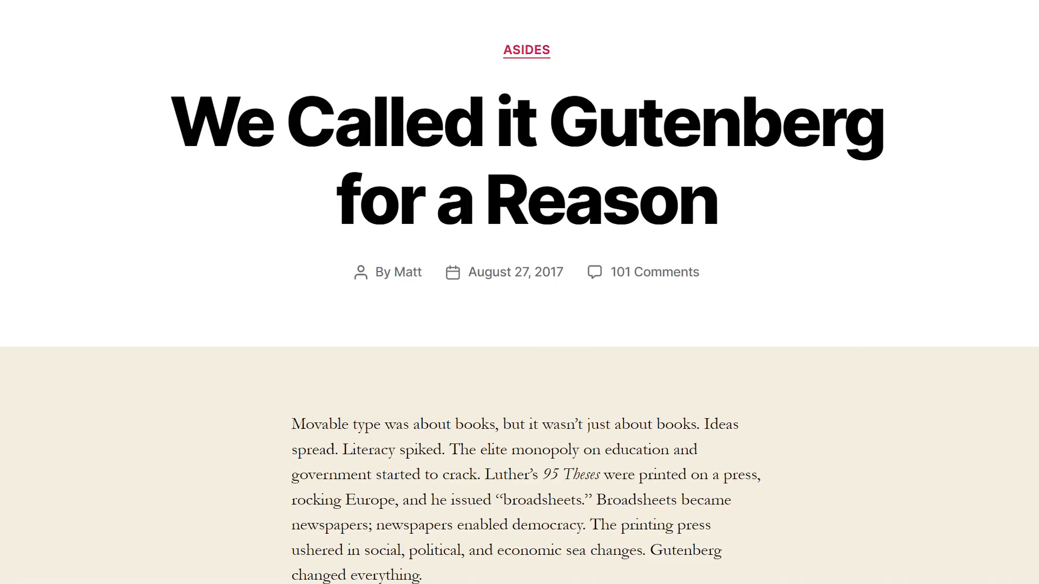
Scroll through the 'We Called it Gutenberg for a Reason' post to read it
{"action": "scroll", "scroll_direction": "down", "scroll_amount": 3}
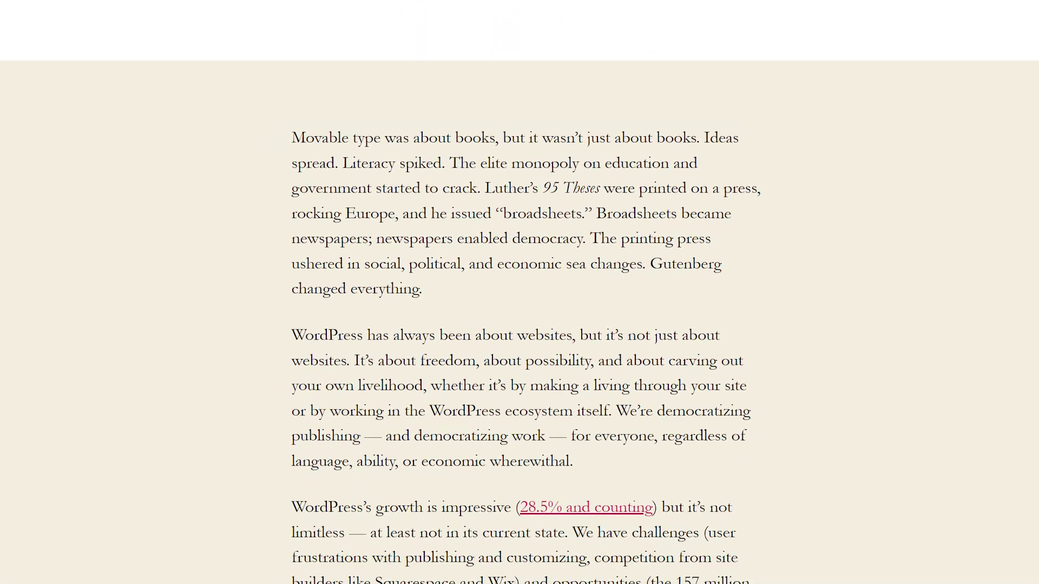
{"action": "scroll", "scroll_direction": "down", "scroll_amount": 3}
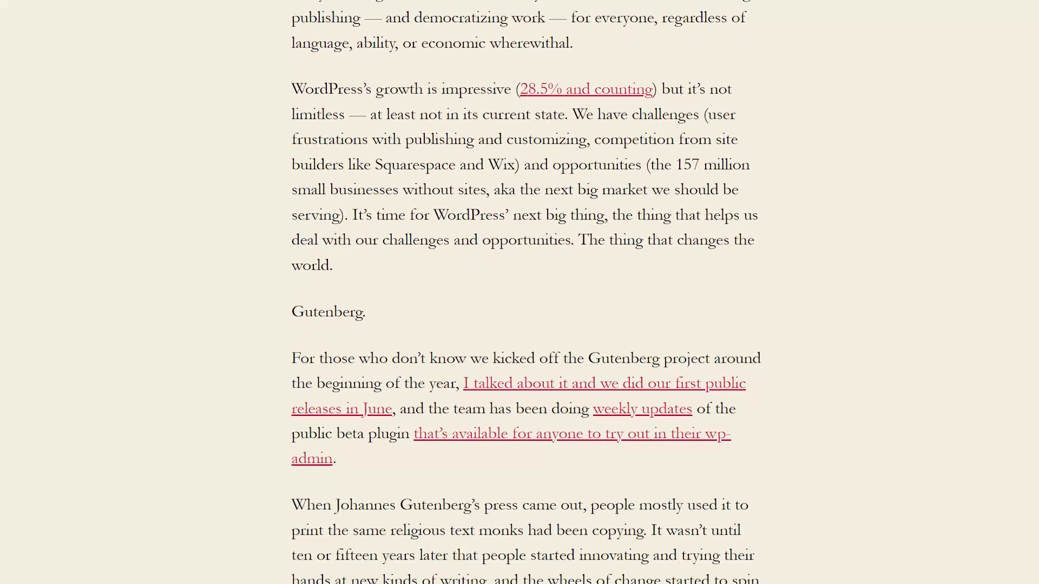
{"action": "scroll", "scroll_direction": "down", "scroll_amount": 3}
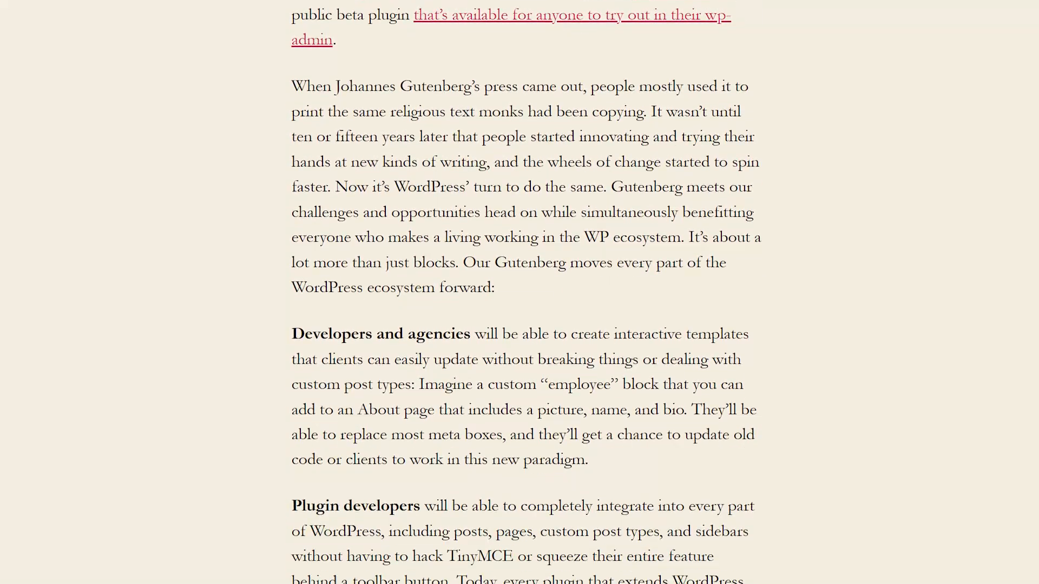
{"action": "scroll", "scroll_direction": "down", "scroll_amount": 3}
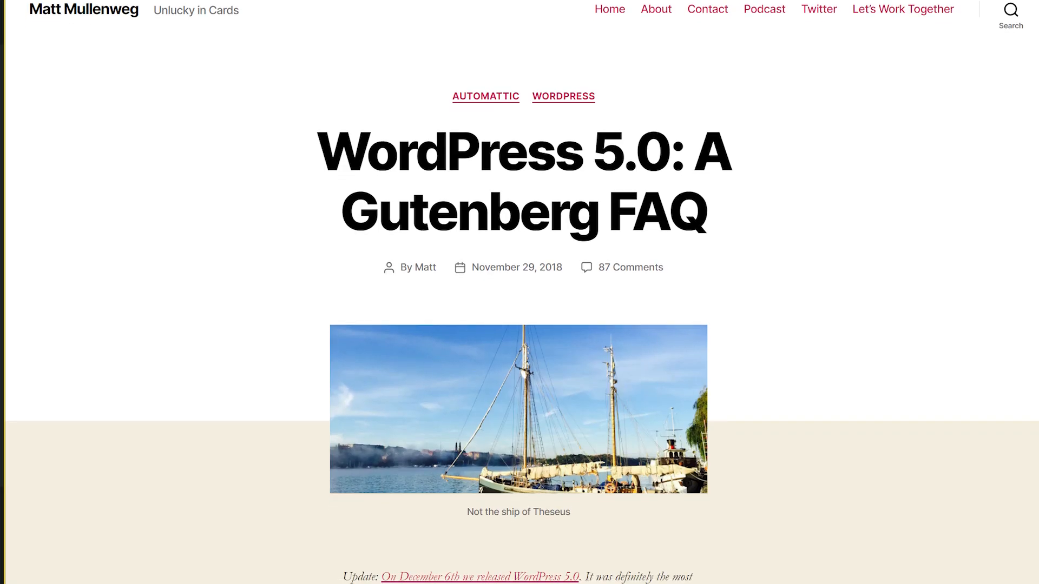
{"action": "scroll", "scroll_direction": "down", "scroll_amount": 3}
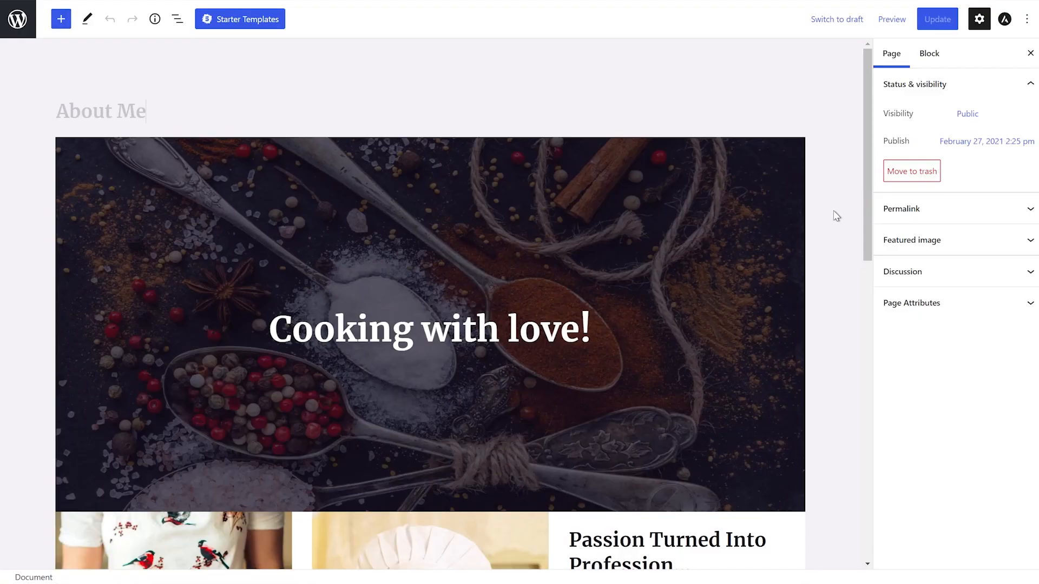
Replace the 'Cooking with love!' cover heading with 'Learn to Love Cooking'
{"action": "left_click", "coordinate": [429, 312]}
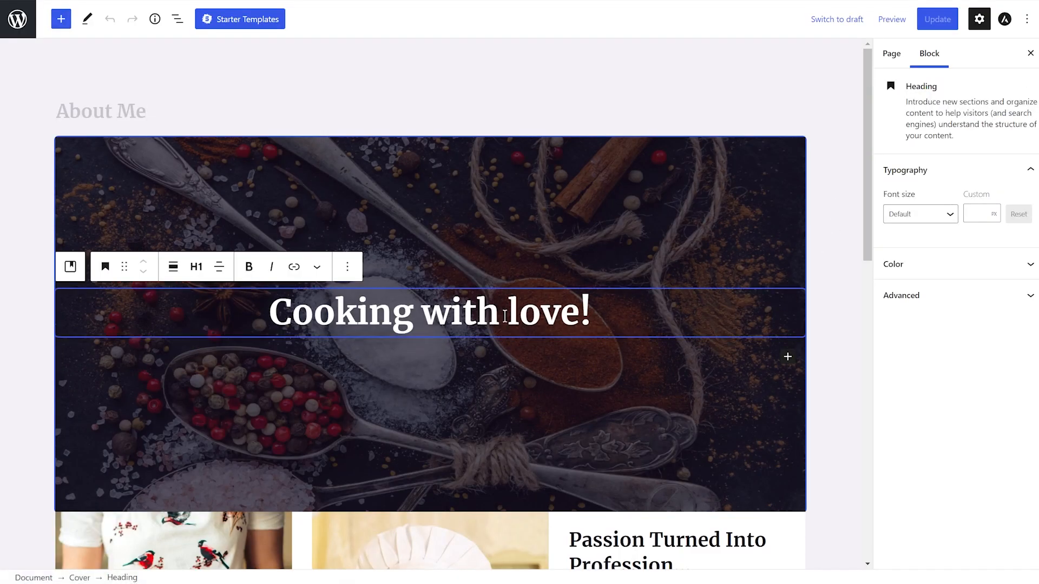
{"action": "triple_click", "coordinate": [429, 312]}
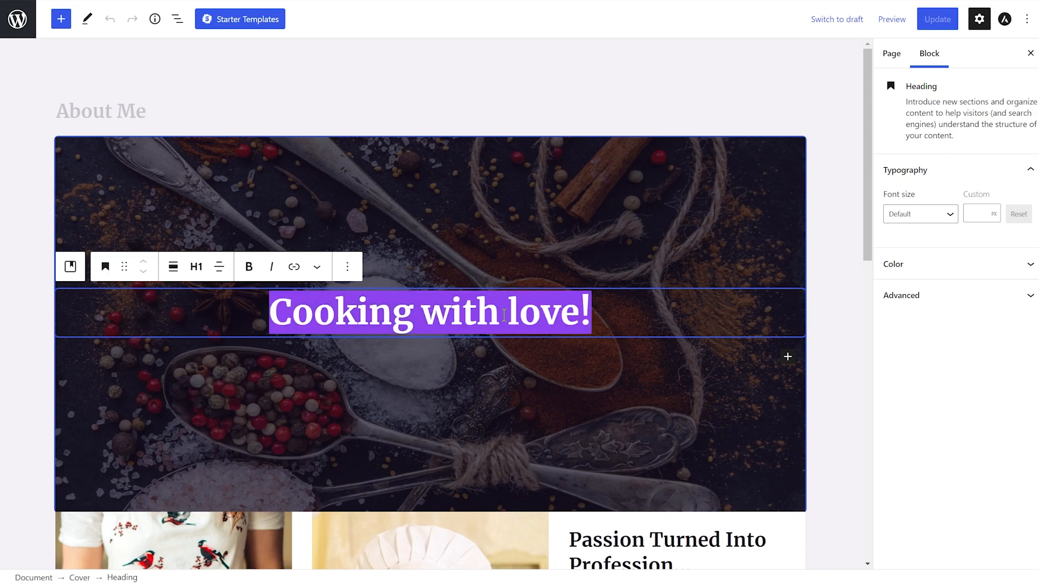
{"action": "type", "text": "Lea"}
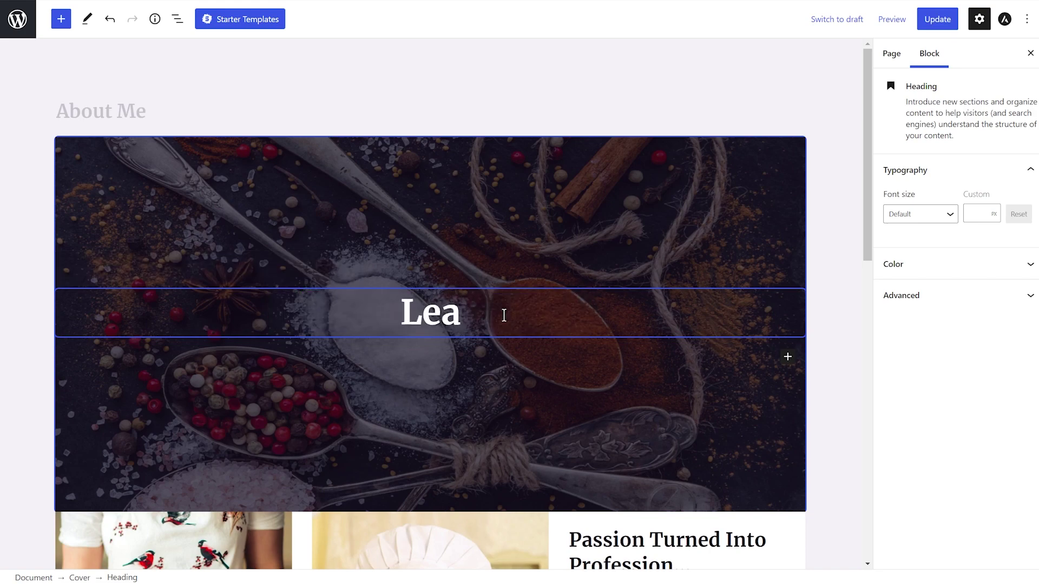
{"action": "type", "text": "rn to L"}
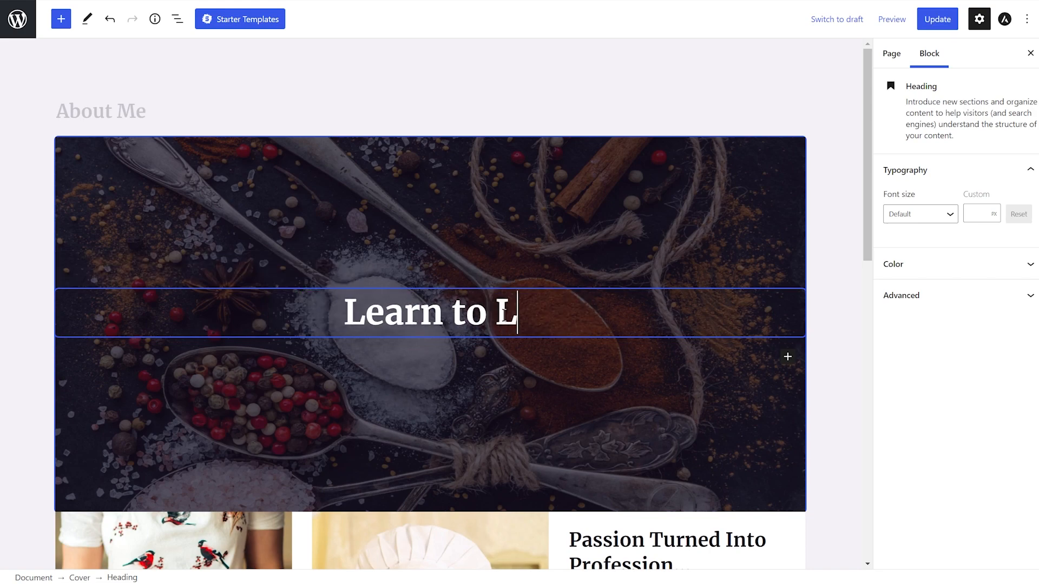
{"action": "type", "text": "ove Cooking"}
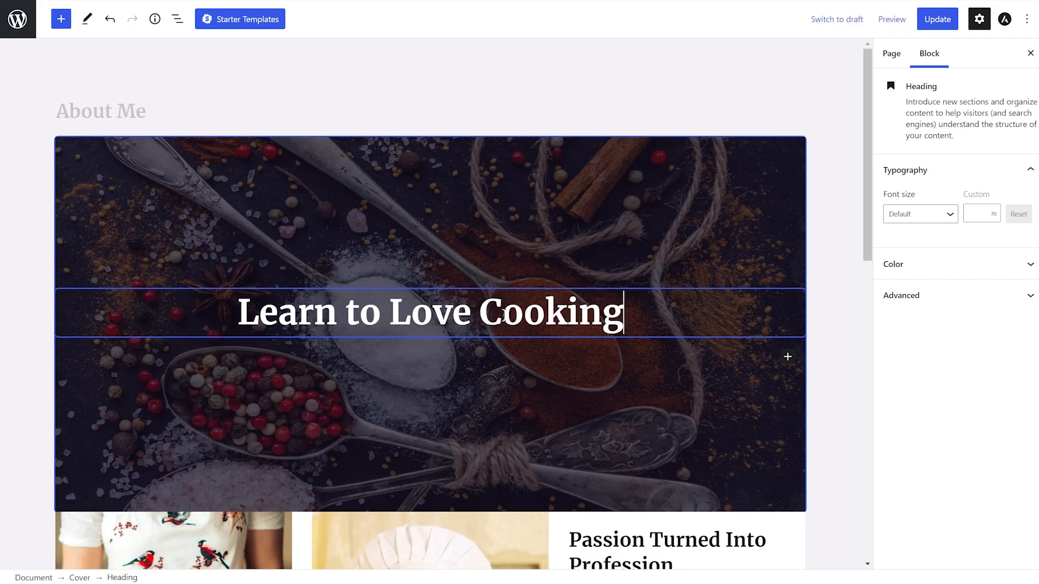
Begin overwriting the 'Passion Turned Into Profession' heading, typing 'Ho' so far
{"action": "scroll", "scroll_direction": "down", "scroll_amount": 3}
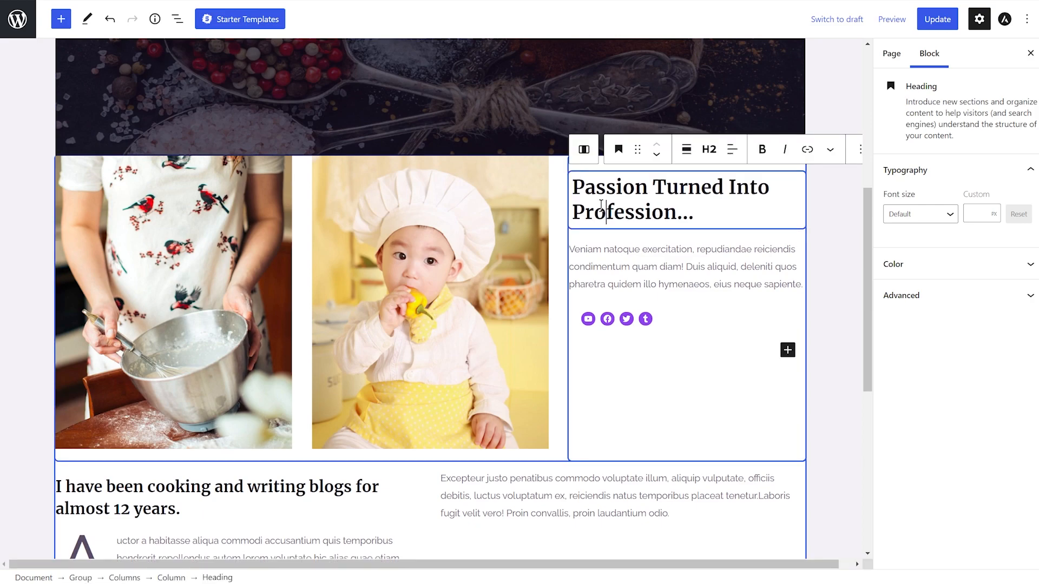
{"action": "triple_click", "coordinate": [669, 198]}
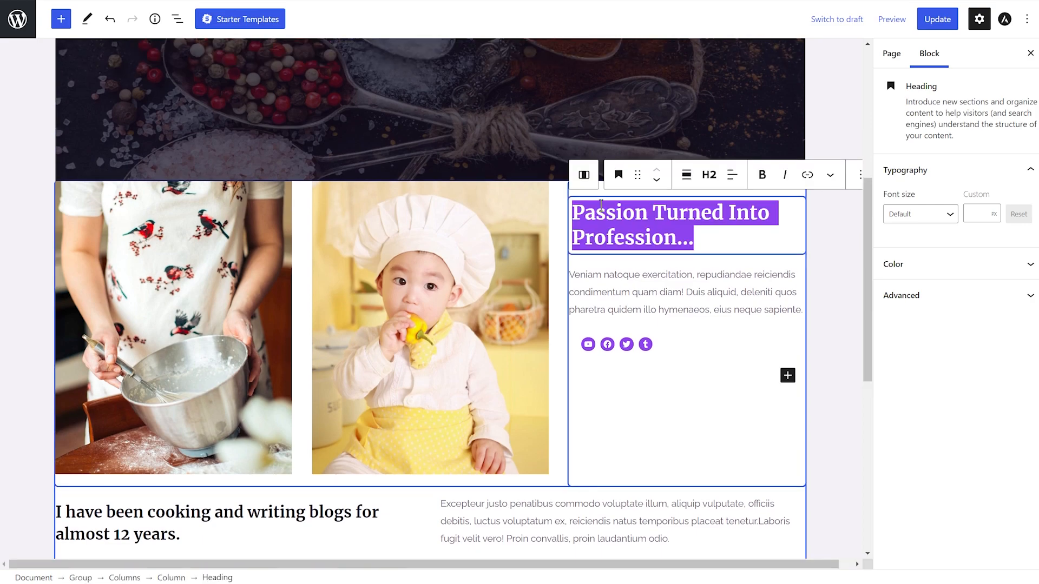
{"action": "type", "text": "Ho"}
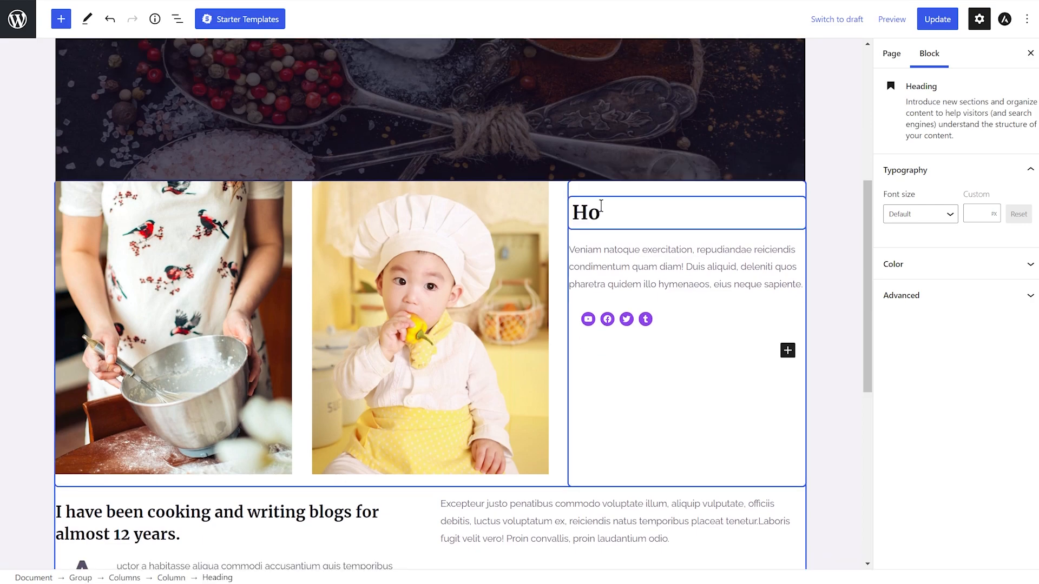